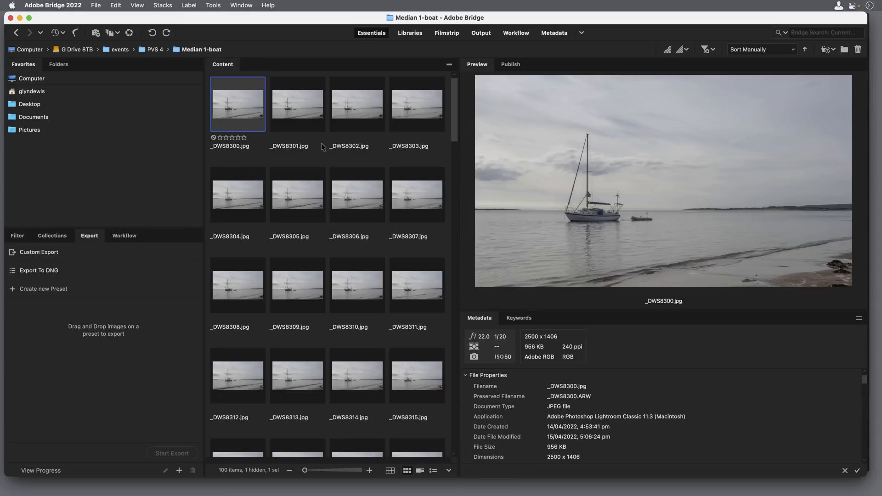
- Select the fifty frames _DWS8300–_DWS8349 and load them into Photoshop as layers via Tools > Photoshop
scroll("down", 3)
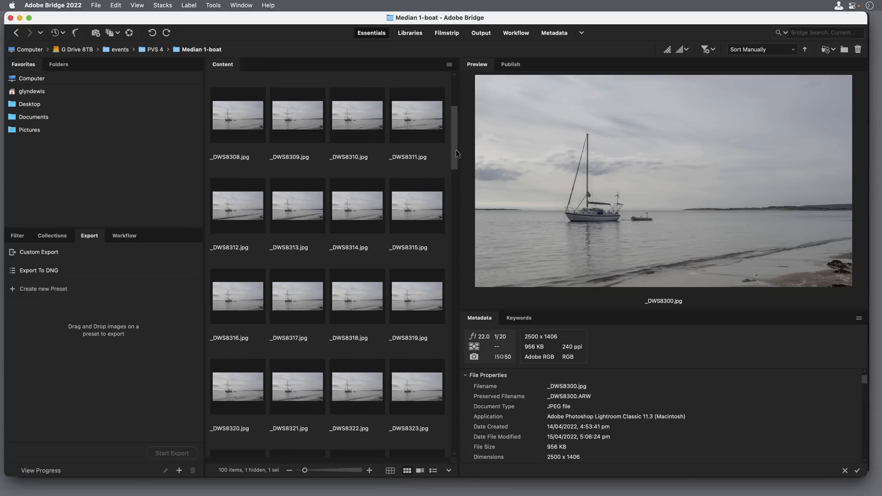
scroll("up", 3)
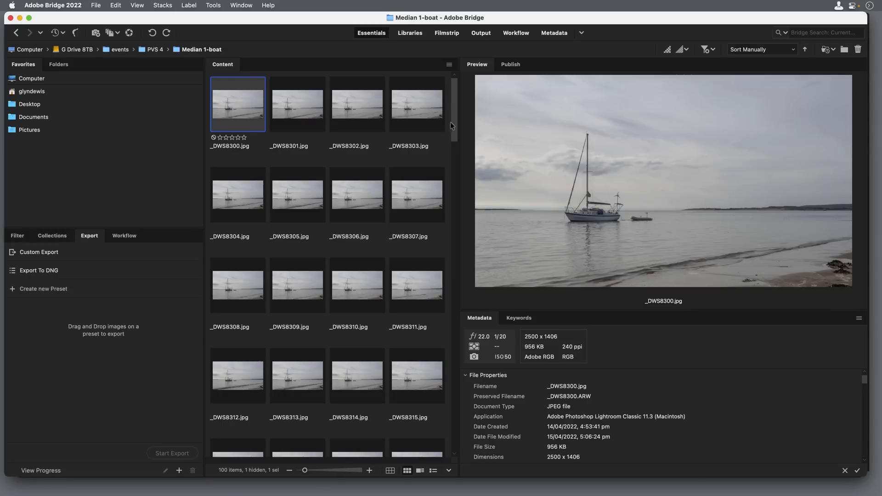
scroll("down", 3)
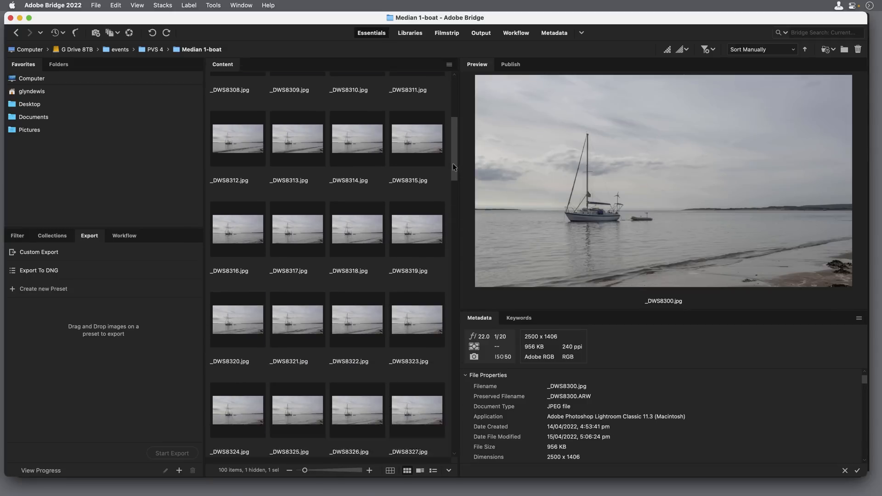
scroll("down", 3)
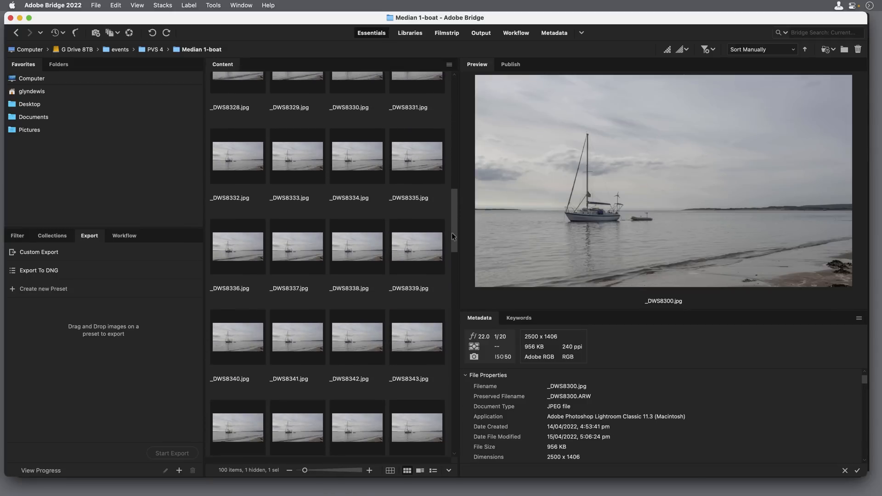
scroll("down", 3)
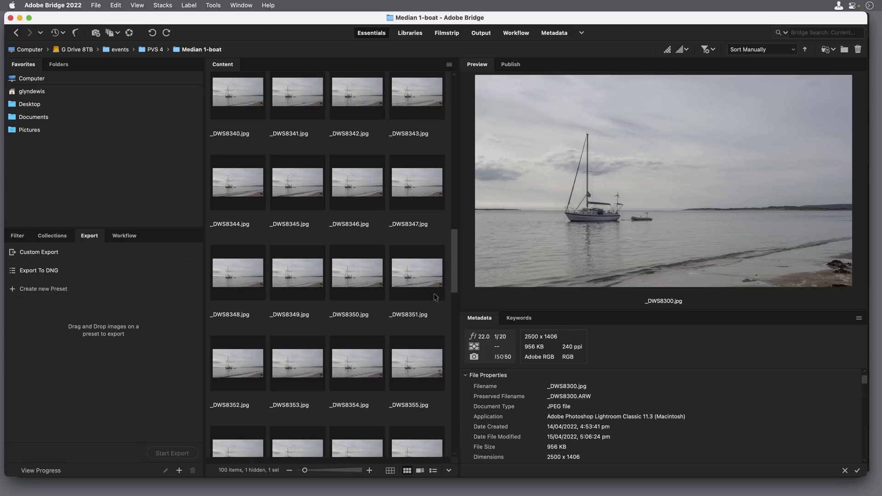
mouse_move(301, 285)
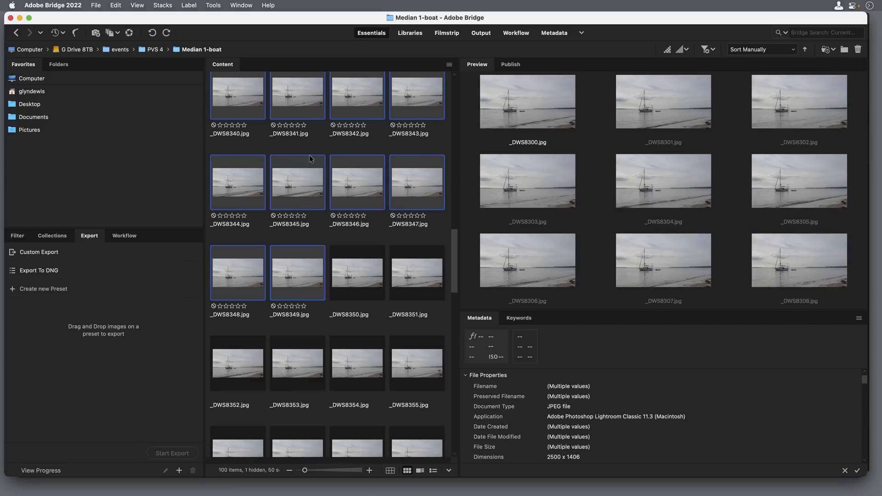
left_click(212, 6)
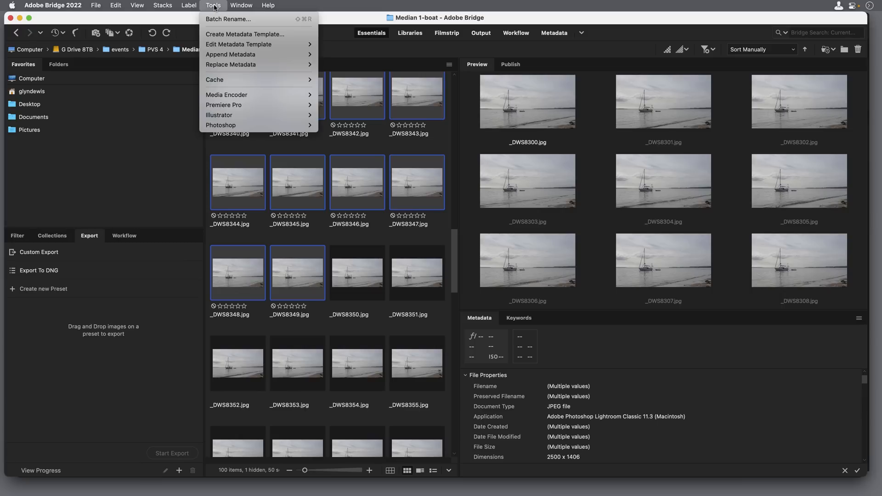
mouse_move(220, 125)
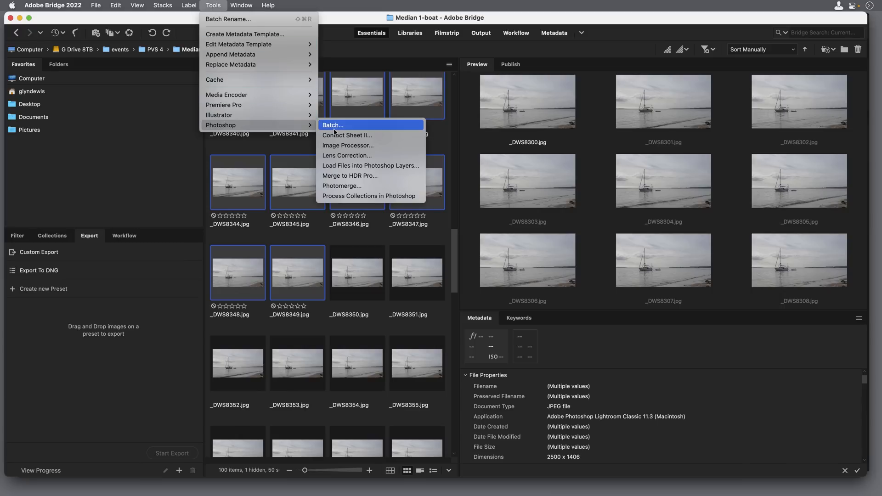
mouse_move(370, 165)
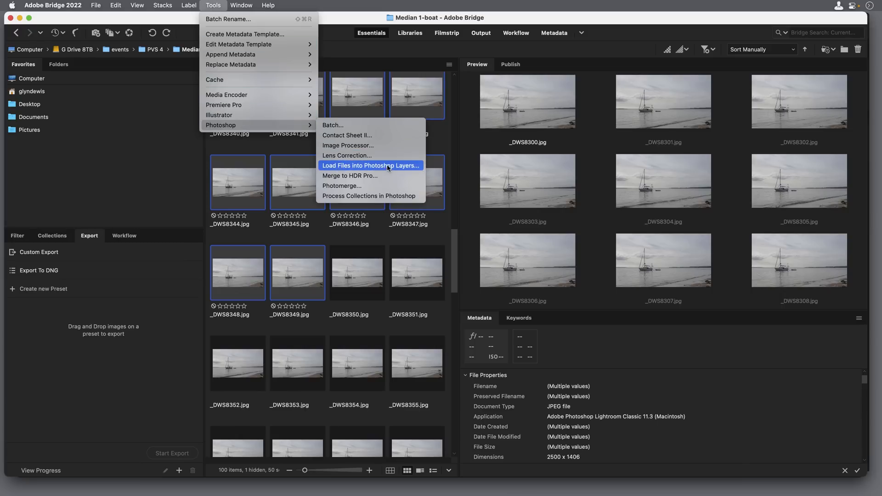
left_click(369, 166)
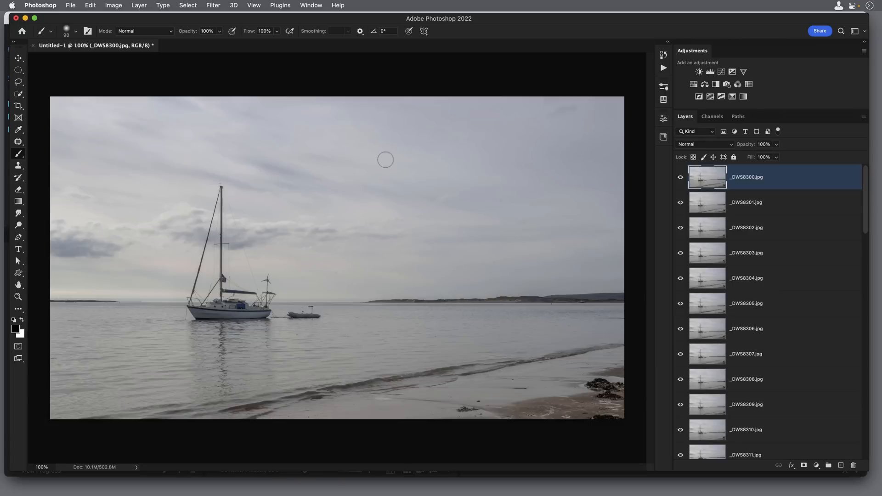
mouse_move(641, 233)
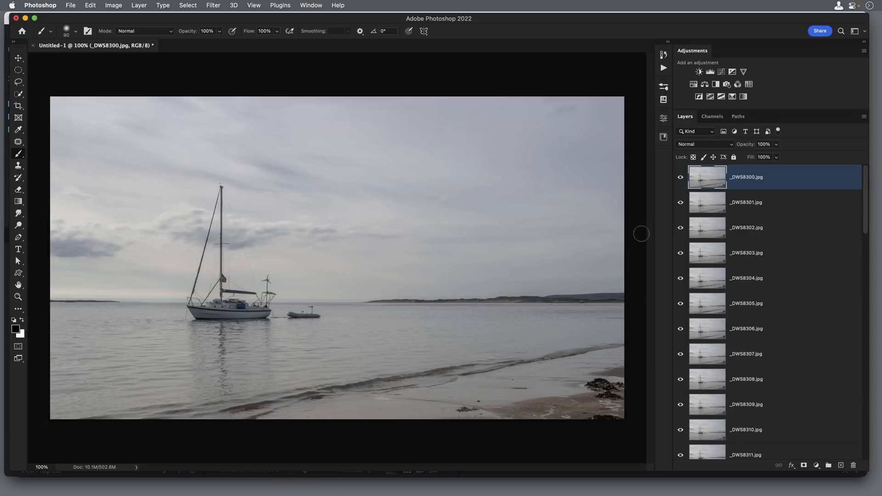
mouse_move(733, 327)
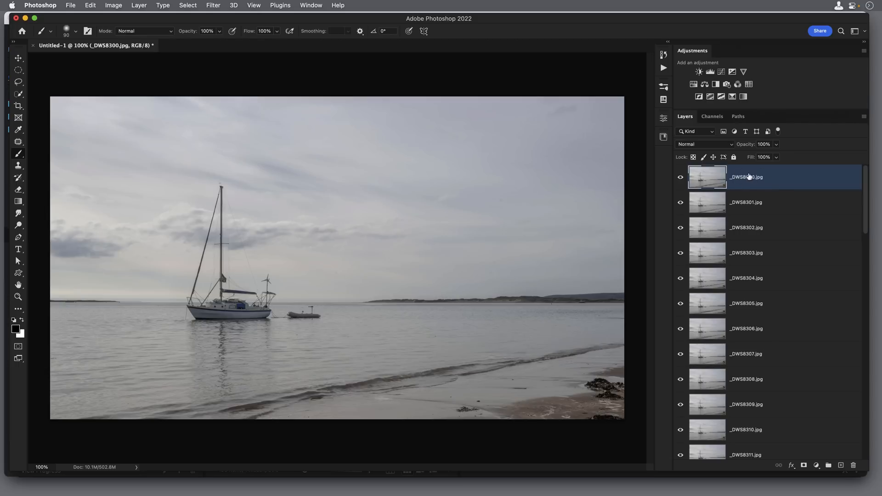
- Shift-select down to the _DWS8349 layer so all fifty frame layers are targeted
scroll("down", 3)
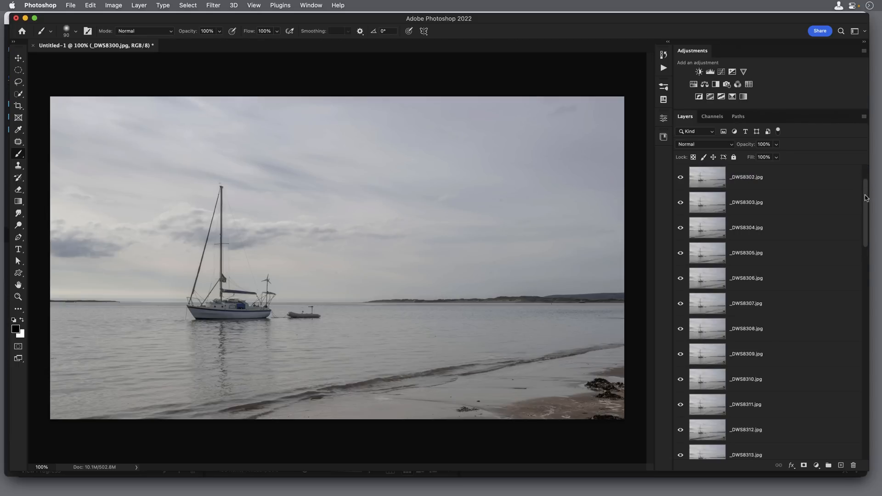
scroll("down", 3)
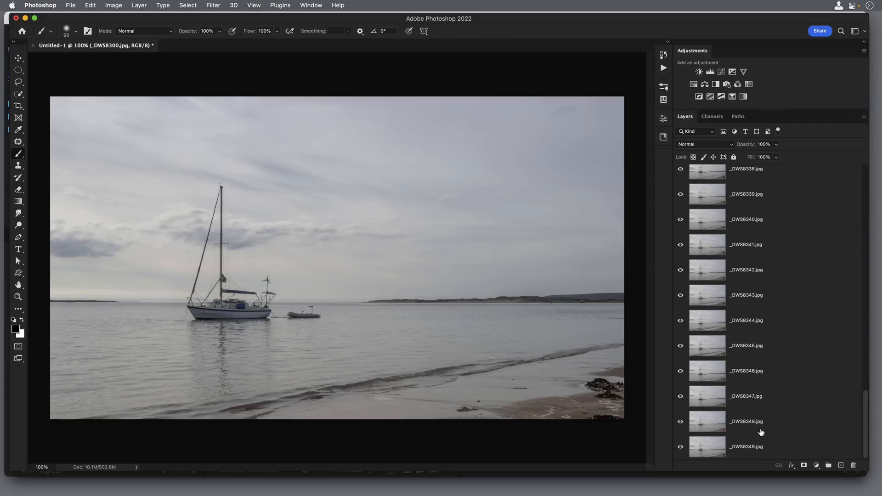
left_click(746, 446)
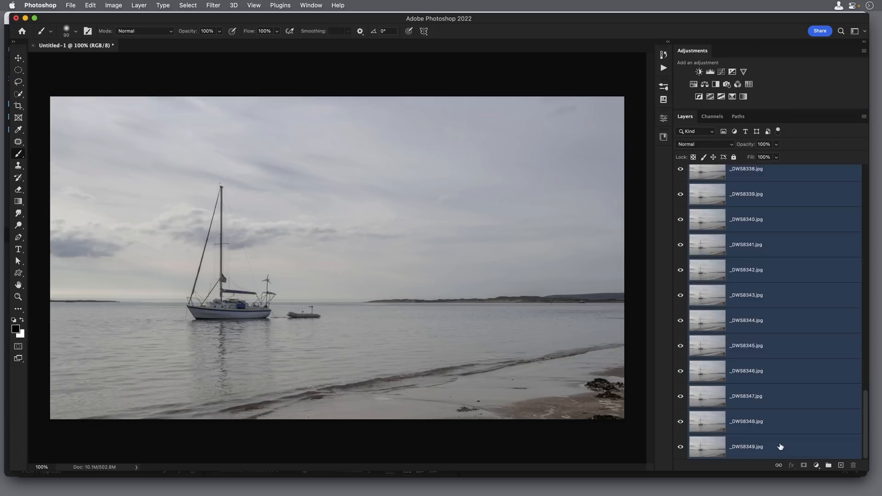
mouse_move(823, 151)
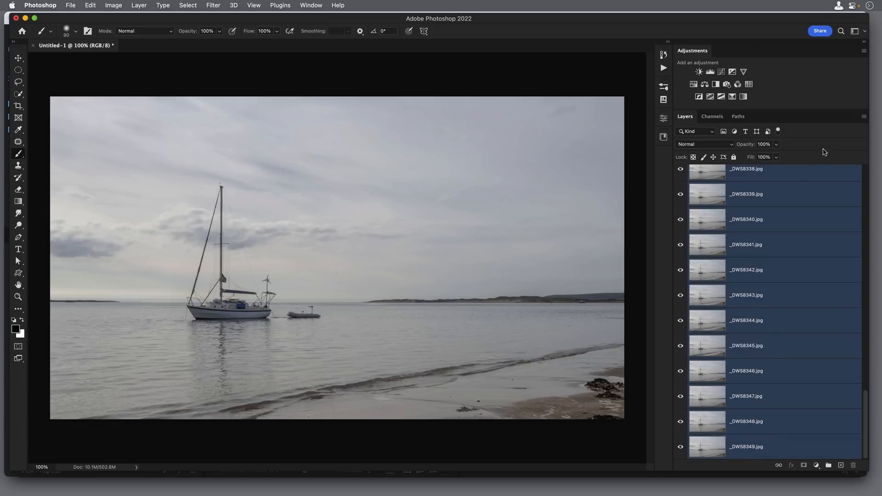
mouse_move(855, 130)
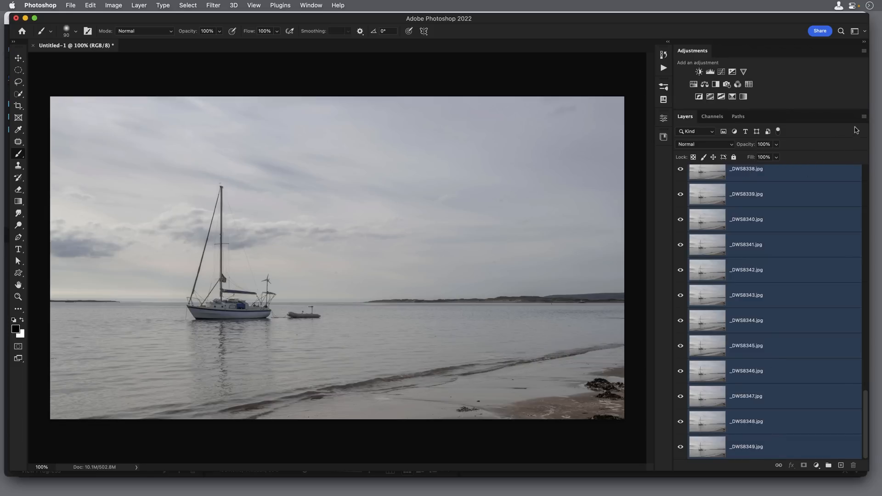
- Convert the selected layers into one _DWS8300 smart object and bring up its Stack Mode choices
left_click(864, 117)
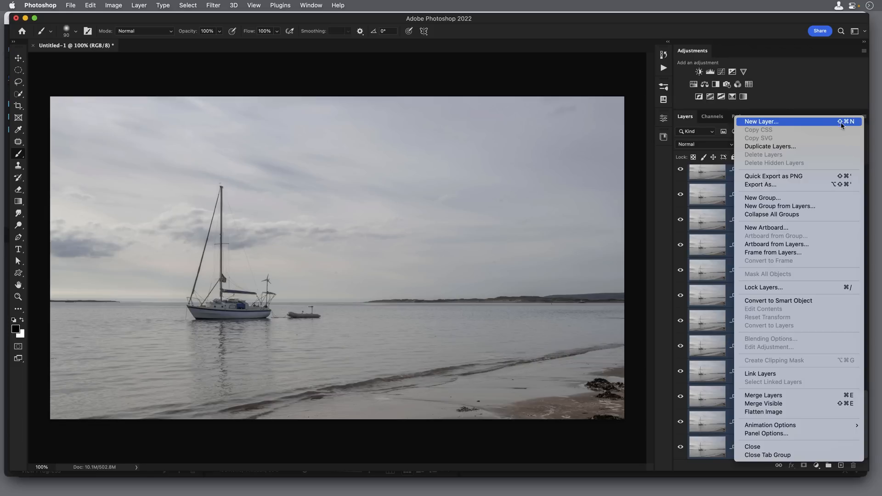
mouse_move(778, 299)
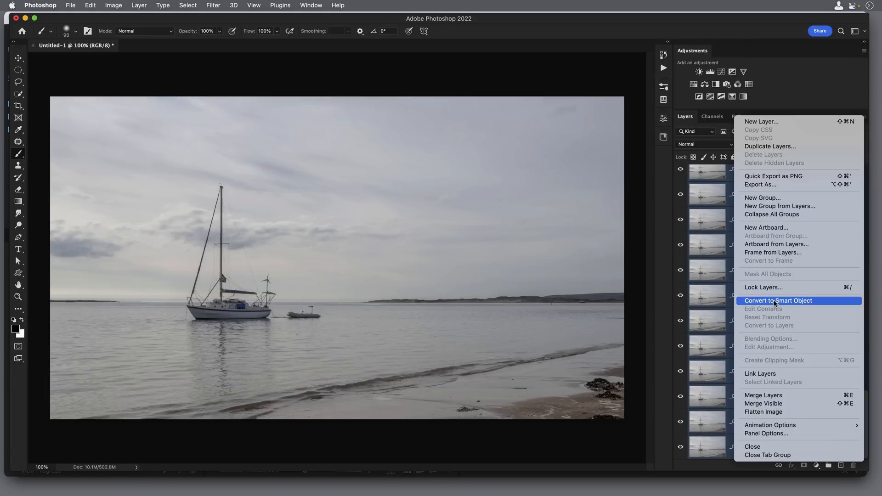
left_click(778, 300)
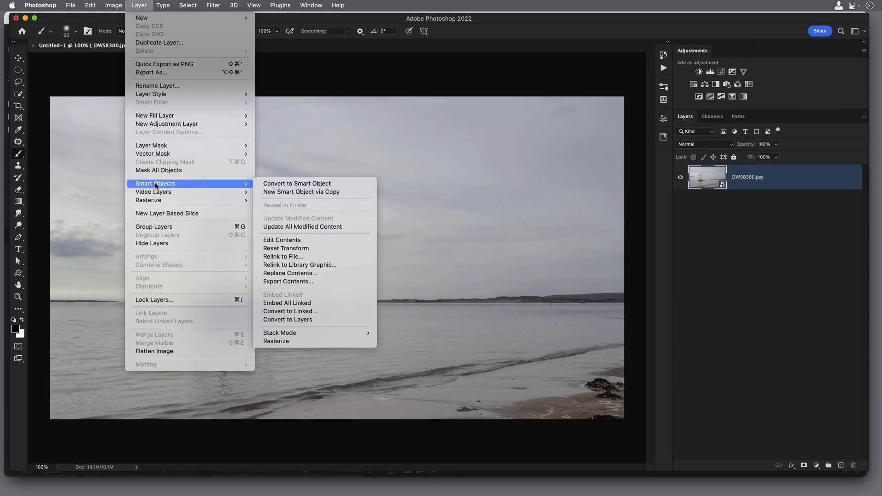
left_click(280, 333)
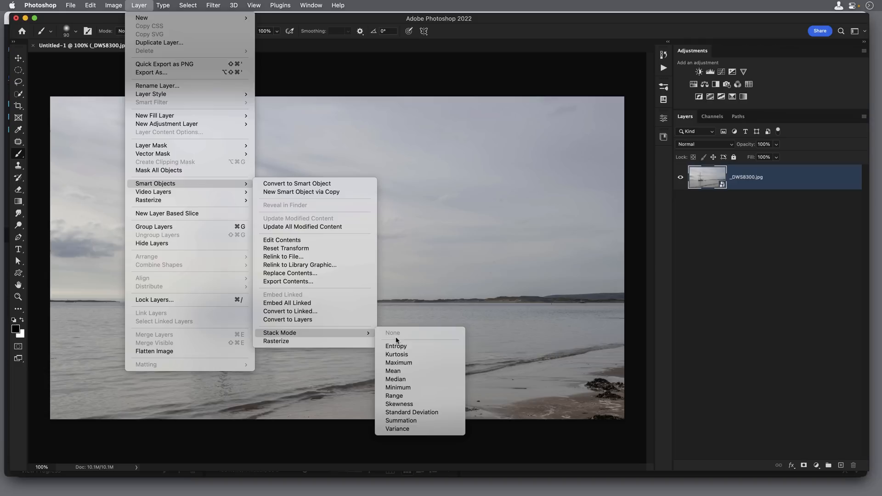
mouse_move(395, 379)
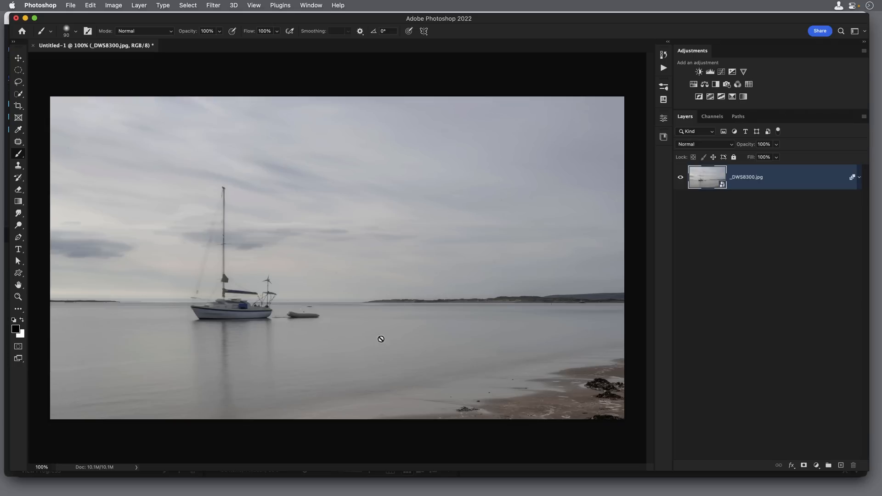
mouse_move(552, 231)
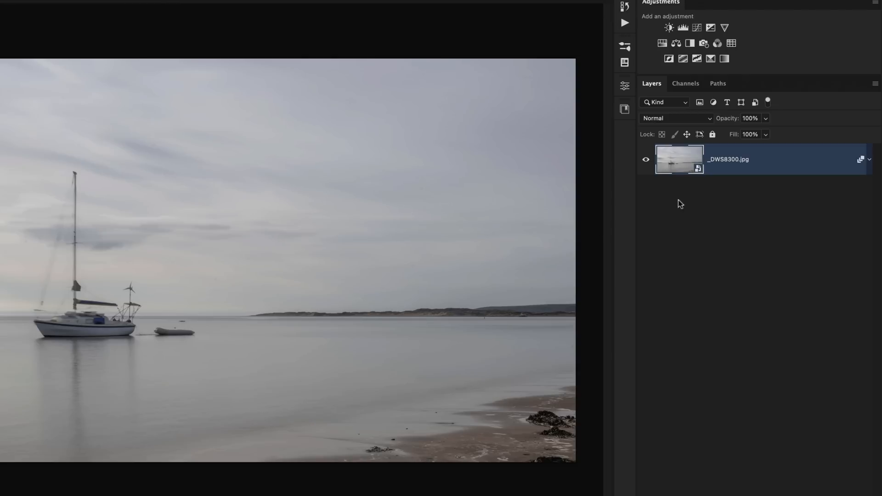
- Bring up the context options for the stacked _DWS8300 smart object layer
right_click(728, 159)
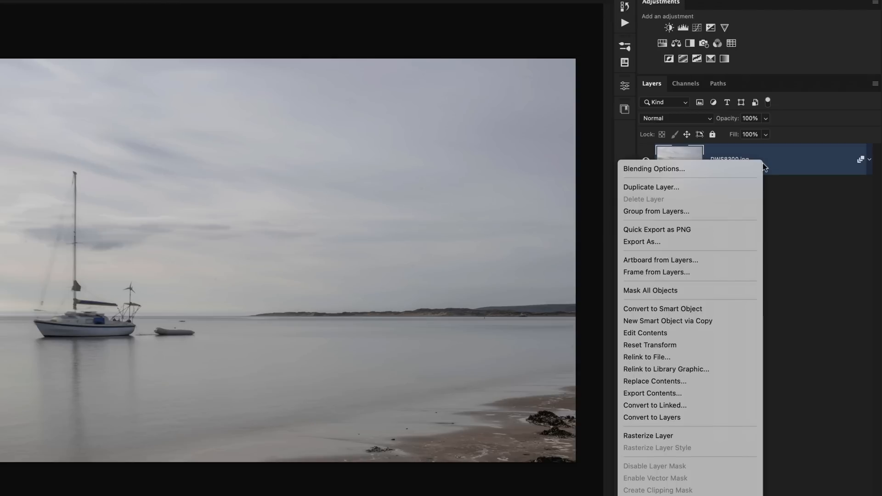
mouse_move(683, 432)
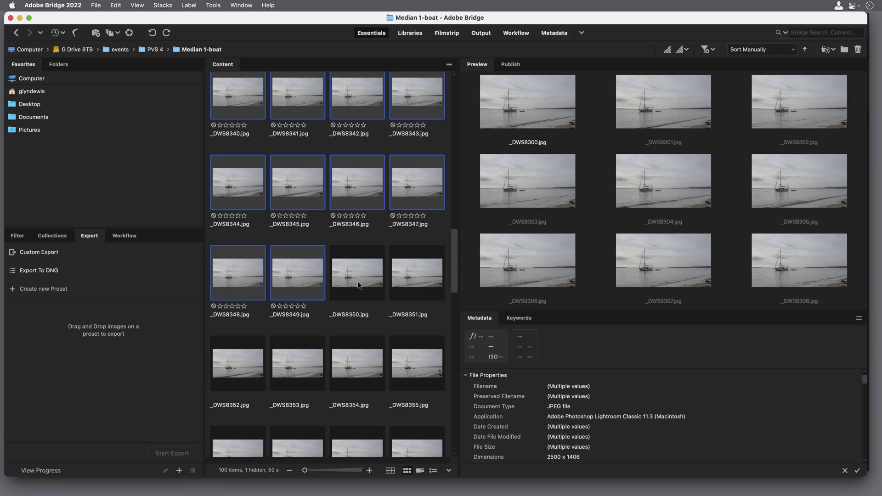
- Select the next frame batch starting at _DWS8350 and load it into a second Photoshop document as layers
left_click(357, 274)
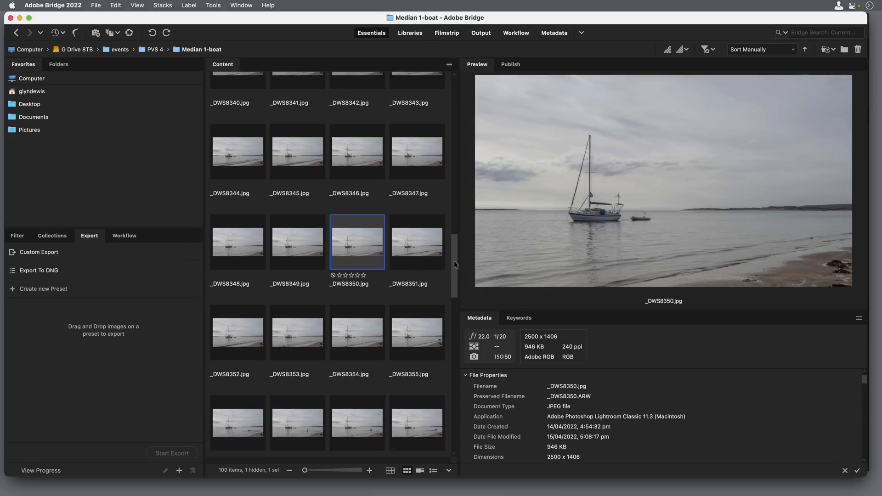
scroll("down", 3)
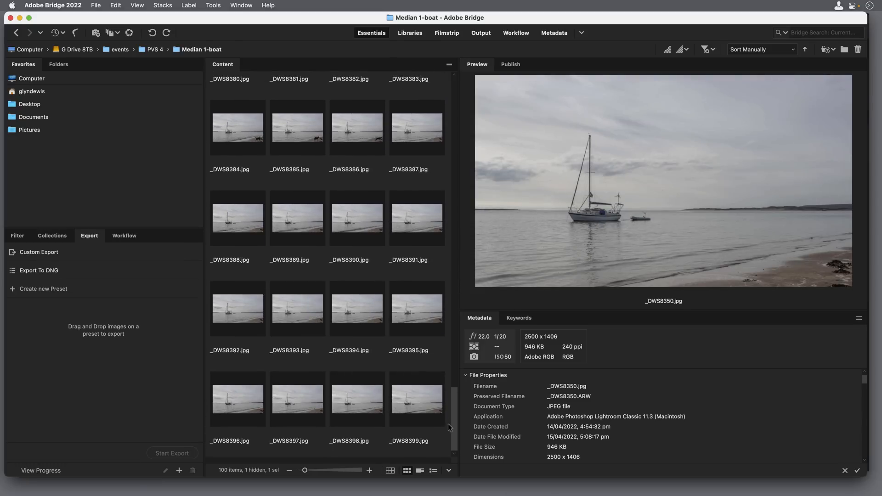
mouse_move(416, 403)
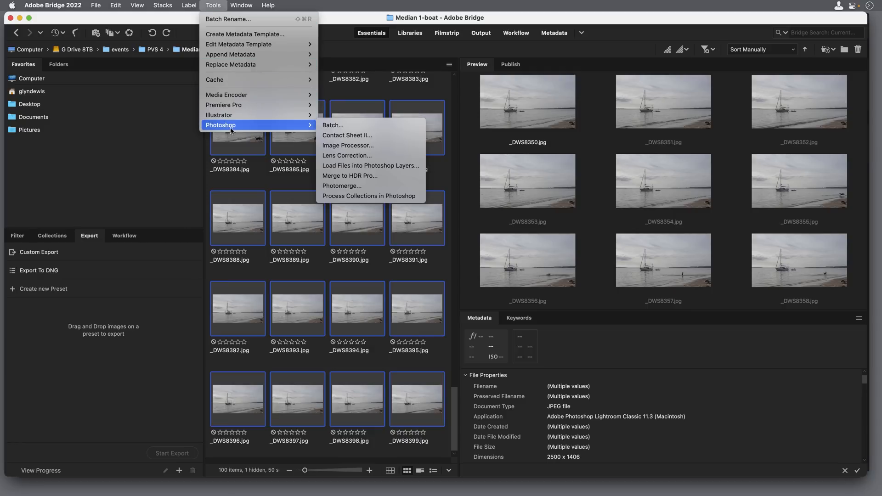
mouse_move(371, 165)
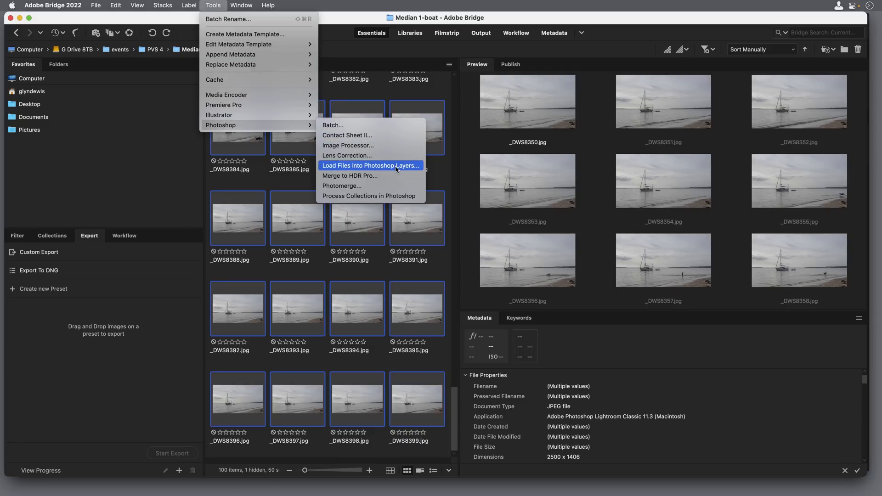
left_click(370, 166)
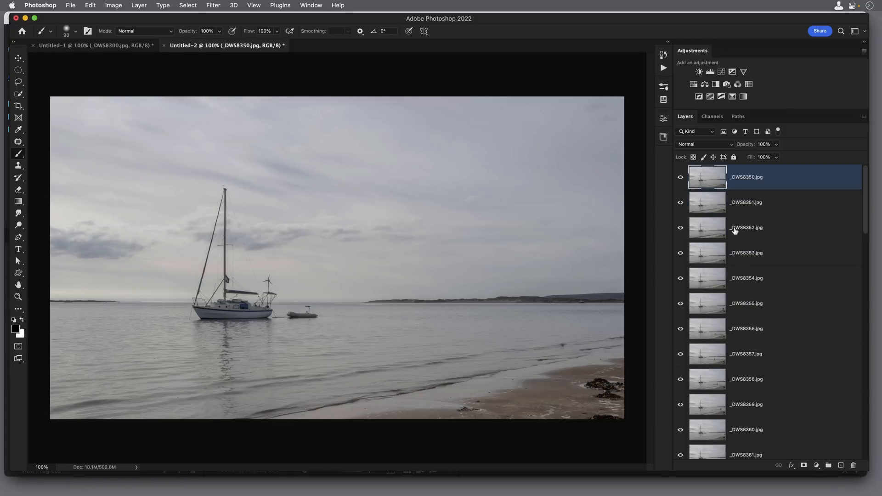
mouse_move(755, 219)
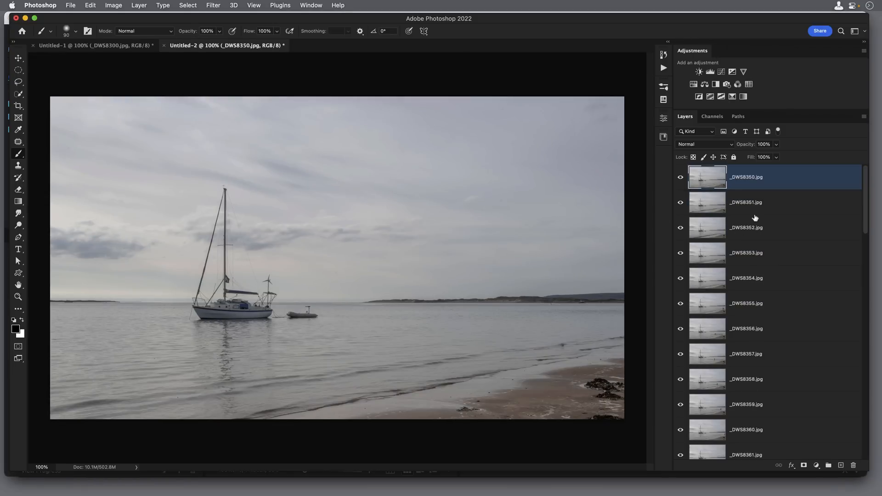
mouse_move(879, 190)
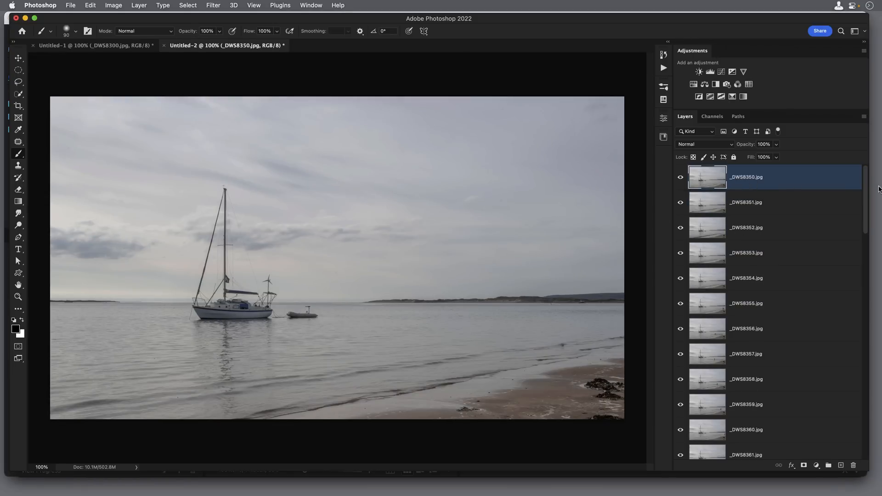
- Convert the _DWS8350 batch into a stack-blended smart object, then rasterize it into ordinary pixels
scroll("down", 3)
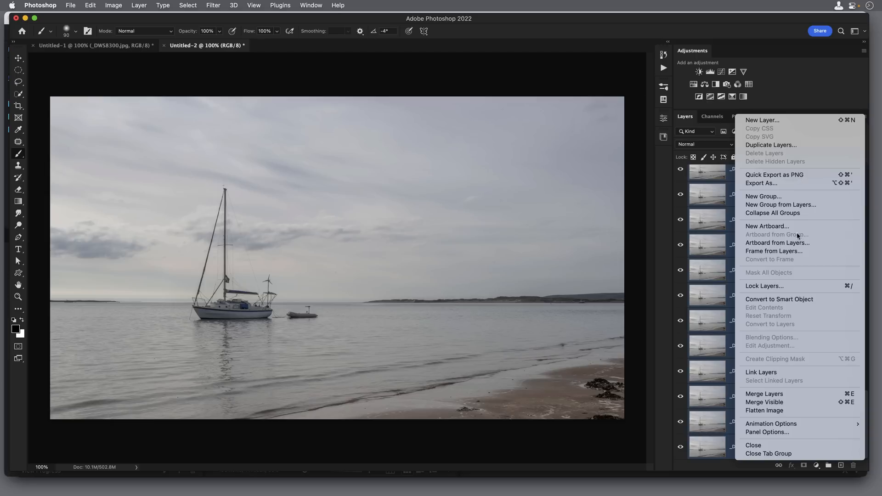
left_click(764, 410)
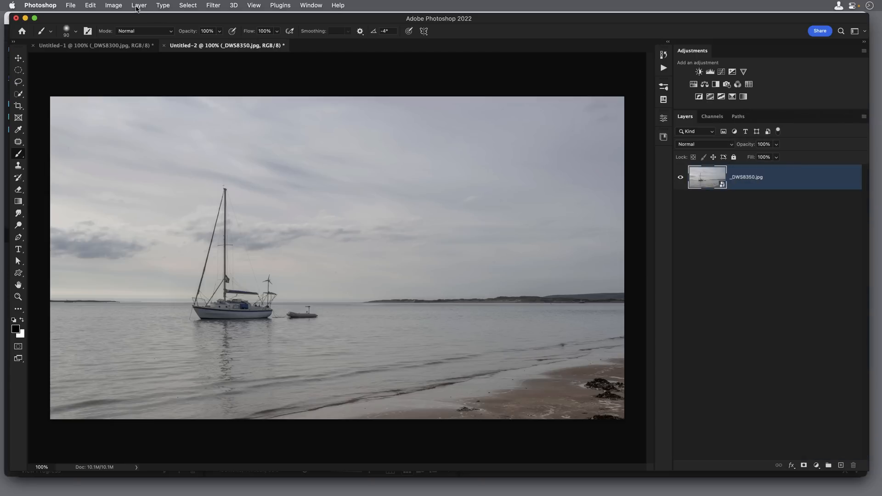
left_click(138, 5)
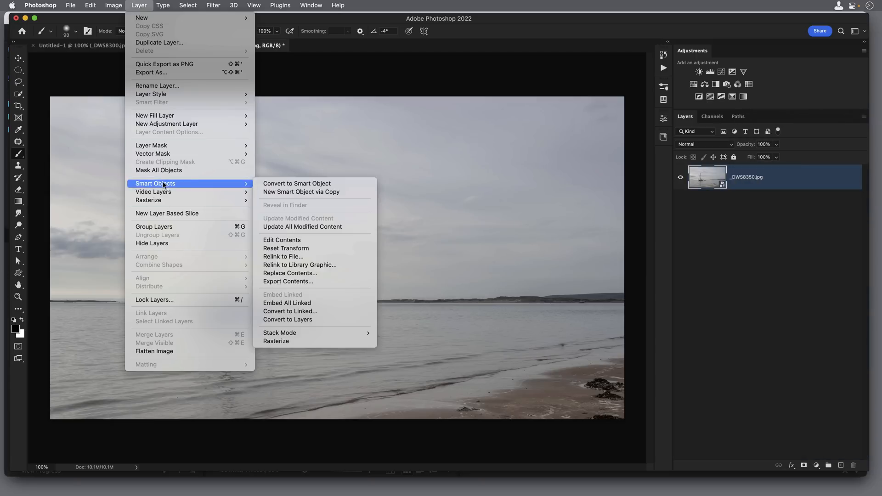
mouse_move(279, 332)
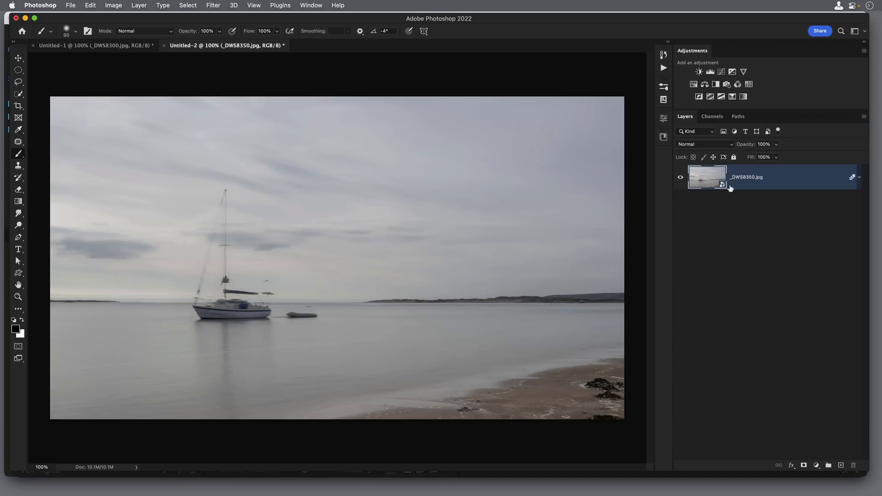
mouse_move(788, 181)
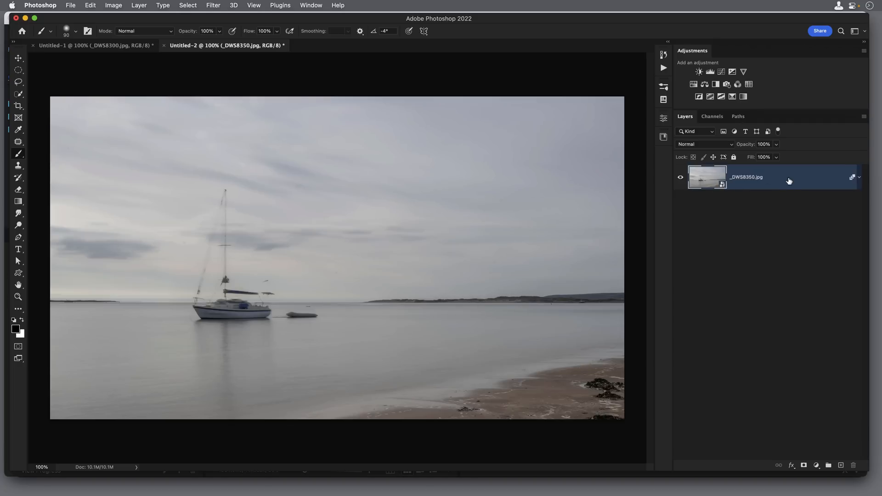
right_click(748, 177)
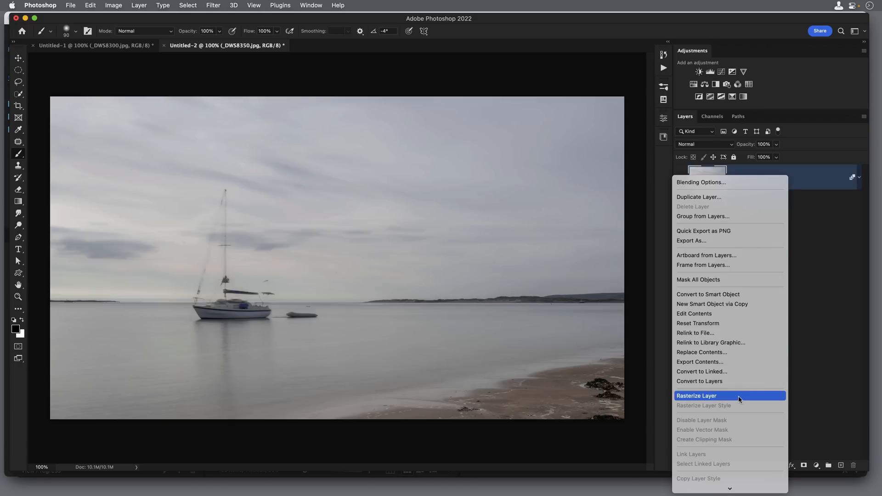
left_click(697, 395)
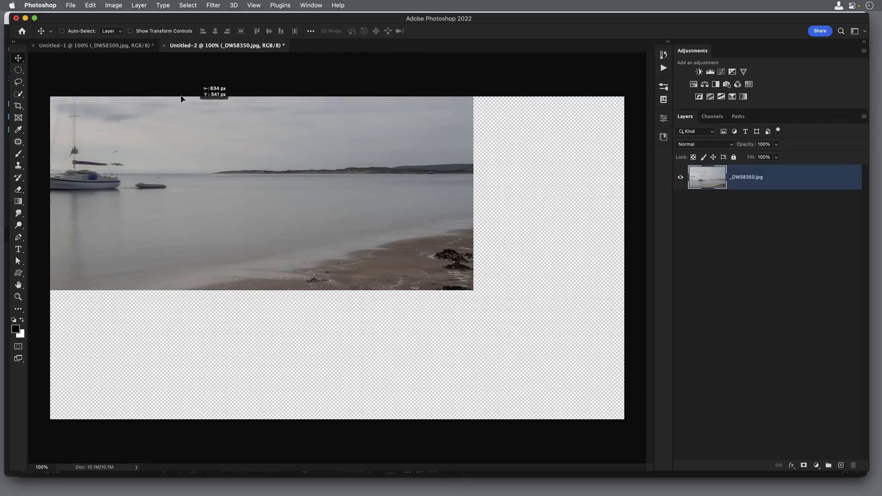
- Drag the rasterized _DWS8350 layer into the Untitled-1 document above _DWS8300
left_click(92, 45)
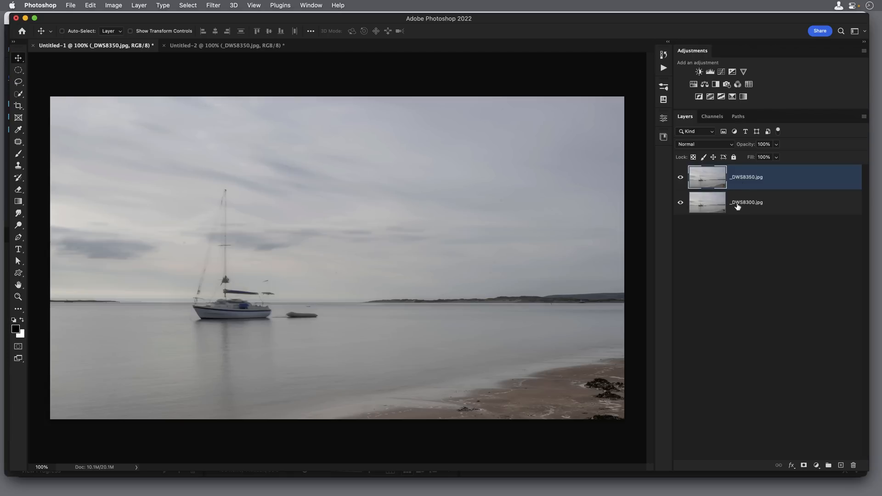
mouse_move(796, 204)
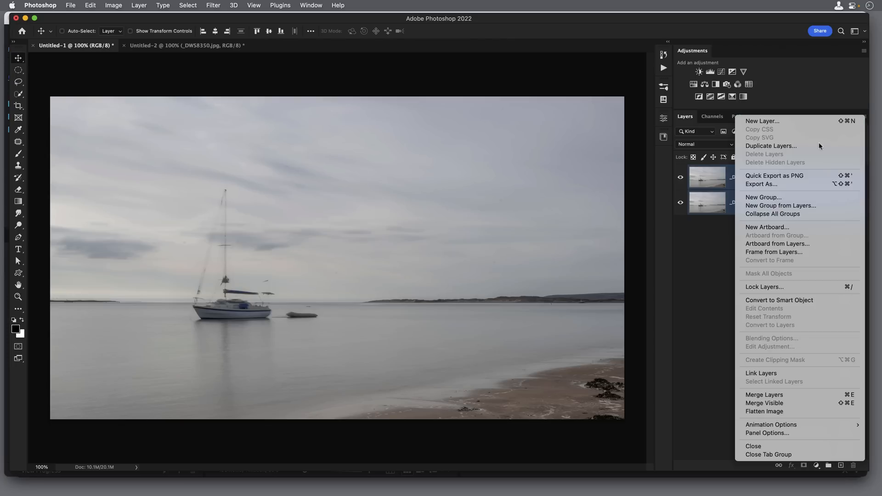
- Combine both long-exposure layers into a _DWS8350 smart object blended with Median stack mode
left_click(763, 412)
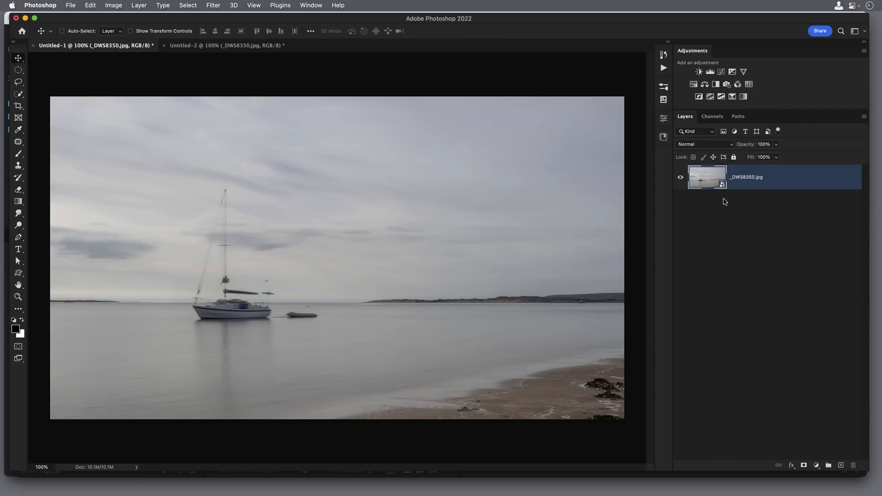
left_click(138, 5)
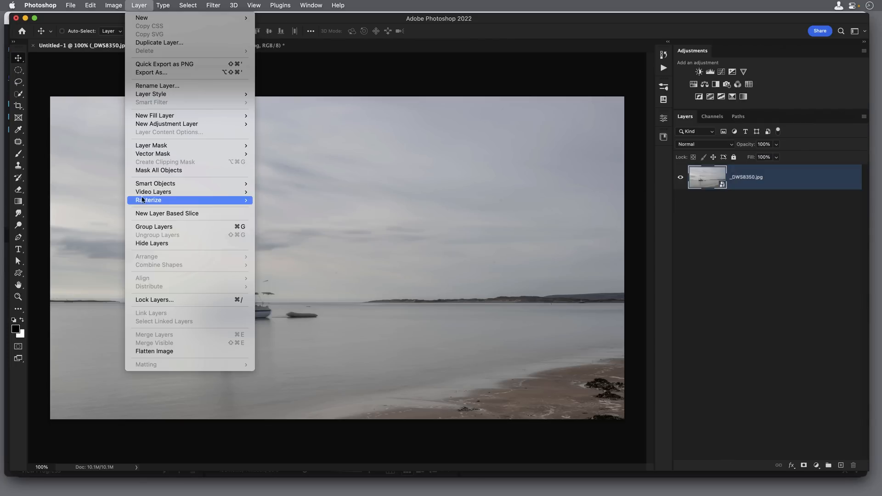
mouse_move(155, 184)
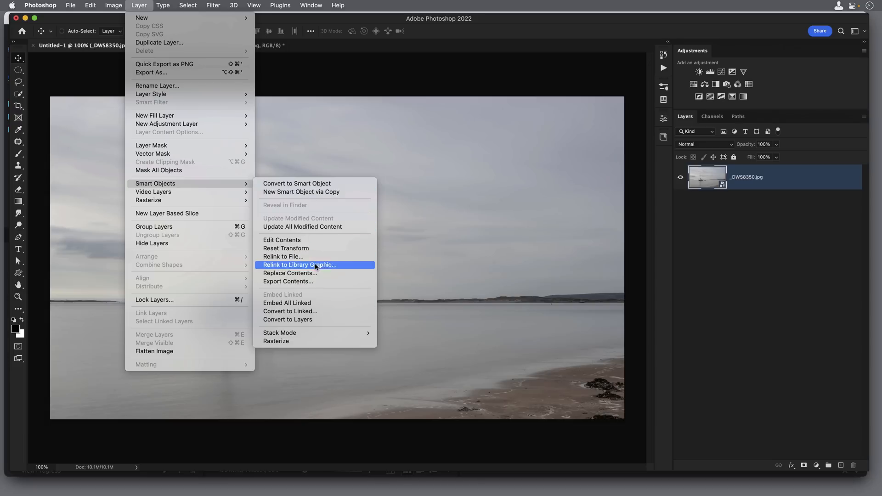
mouse_move(279, 333)
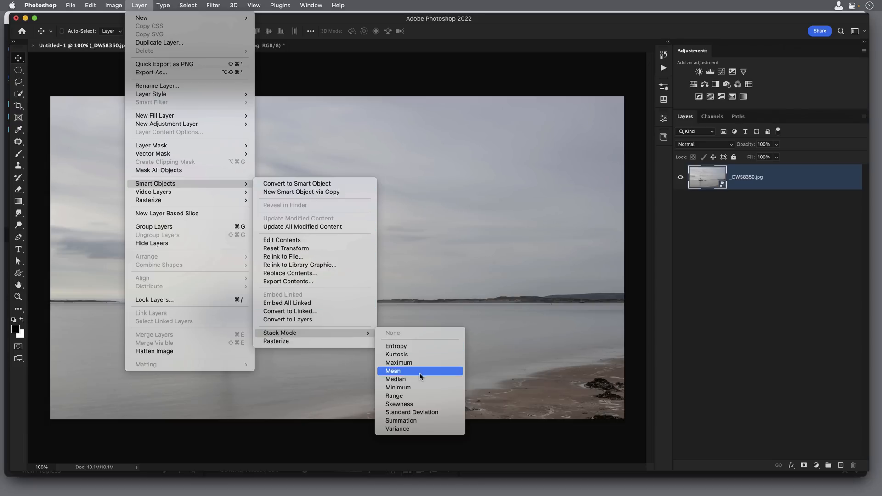
mouse_move(419, 379)
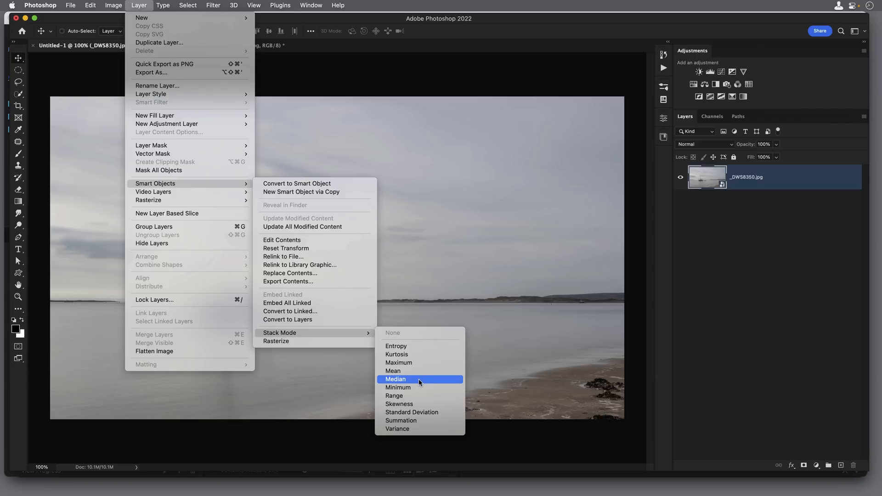
left_click(395, 379)
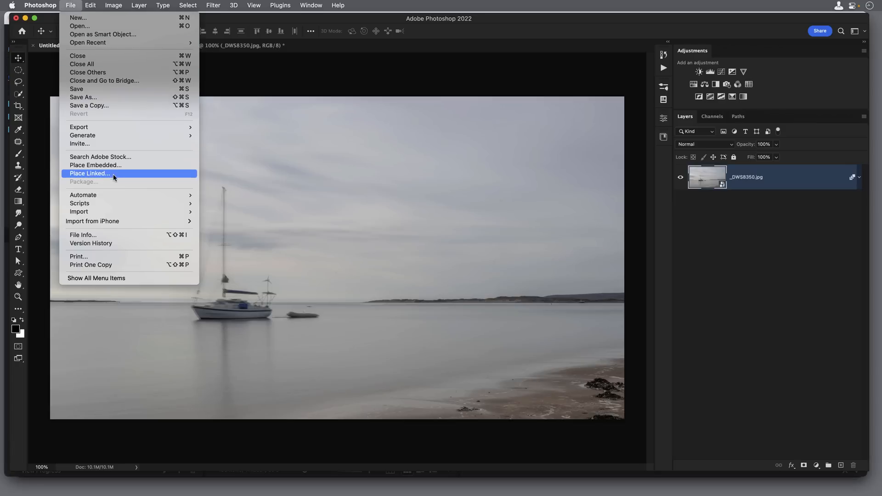
- Place boat - sharp.jpg from the Desktop as a linked layer above the blended water
left_click(89, 174)
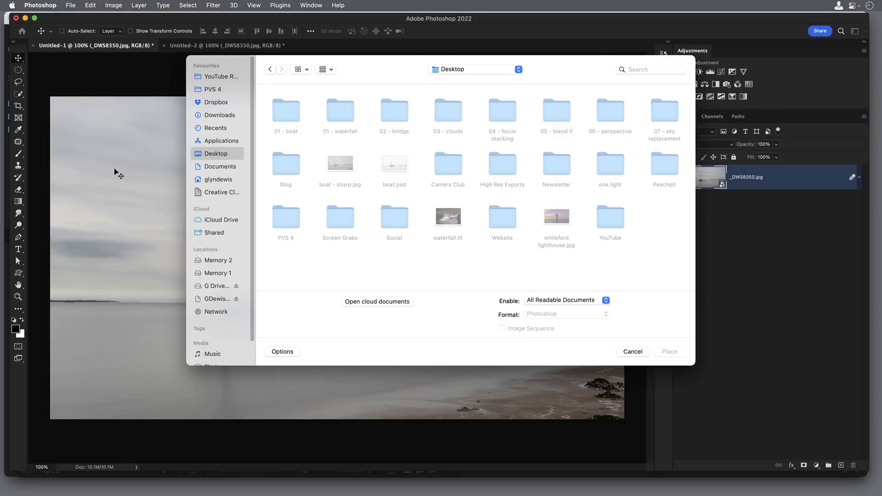
mouse_move(349, 186)
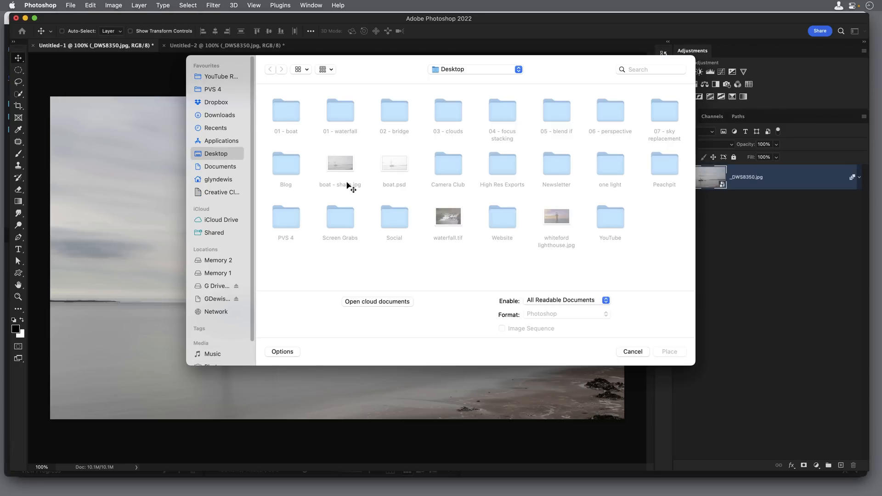
left_click(340, 164)
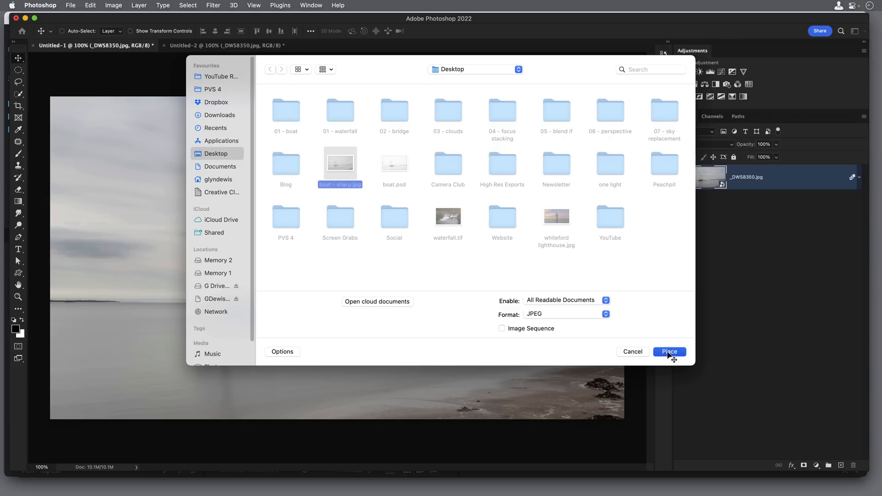
left_click(669, 352)
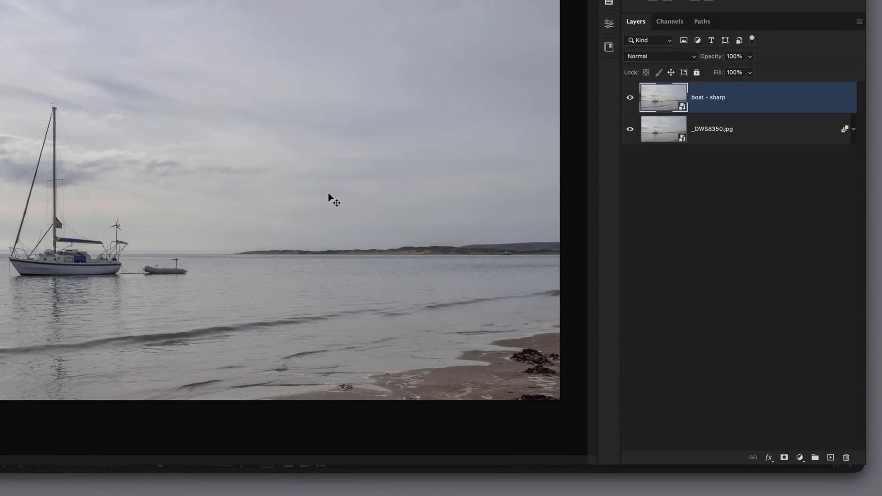
- Commit the placed boat - sharp layer and attach a white layer mask to it
left_click(783, 457)
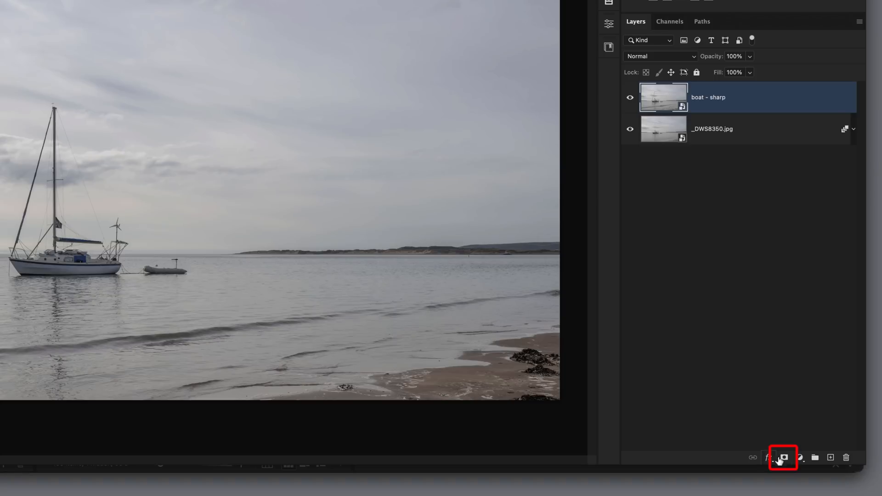
left_click(783, 457)
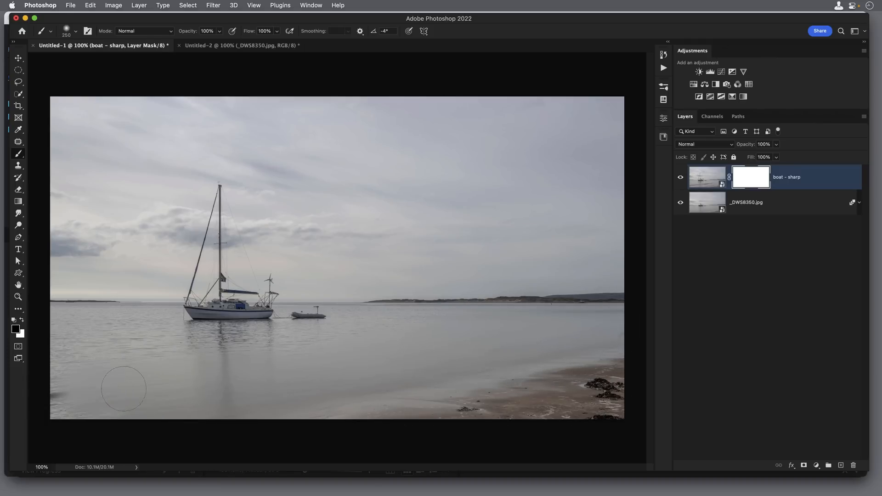
mouse_move(57, 327)
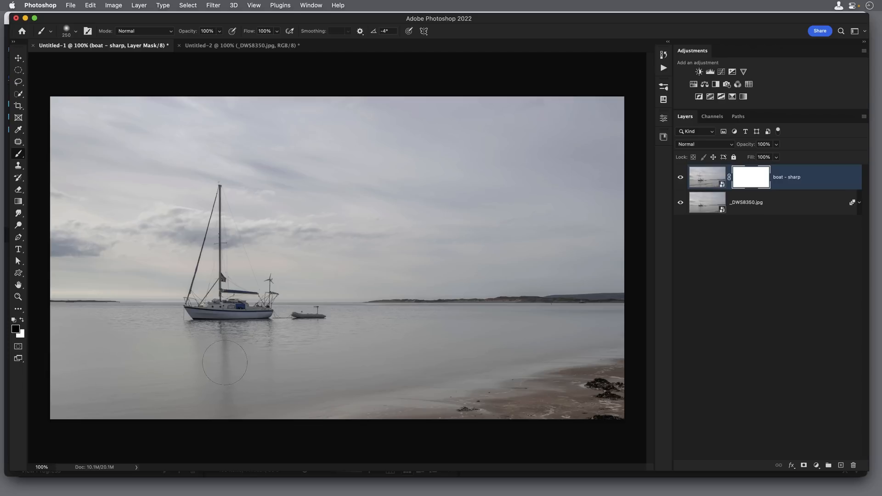
mouse_move(415, 336)
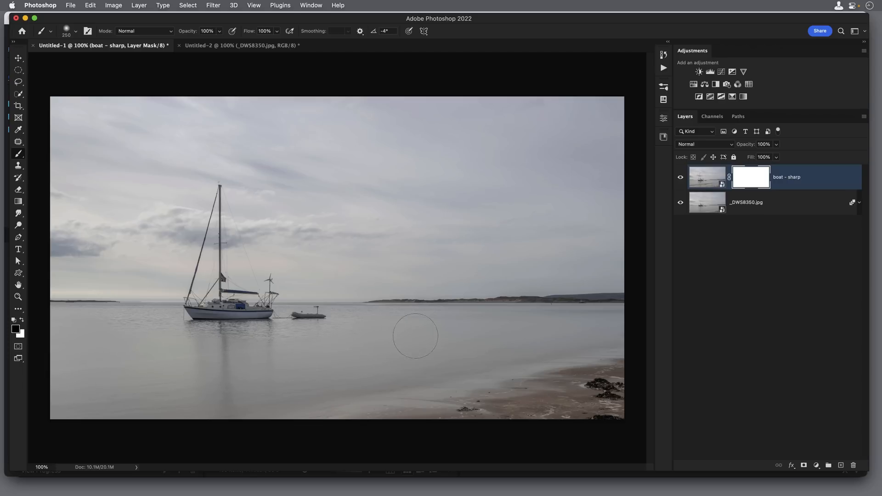